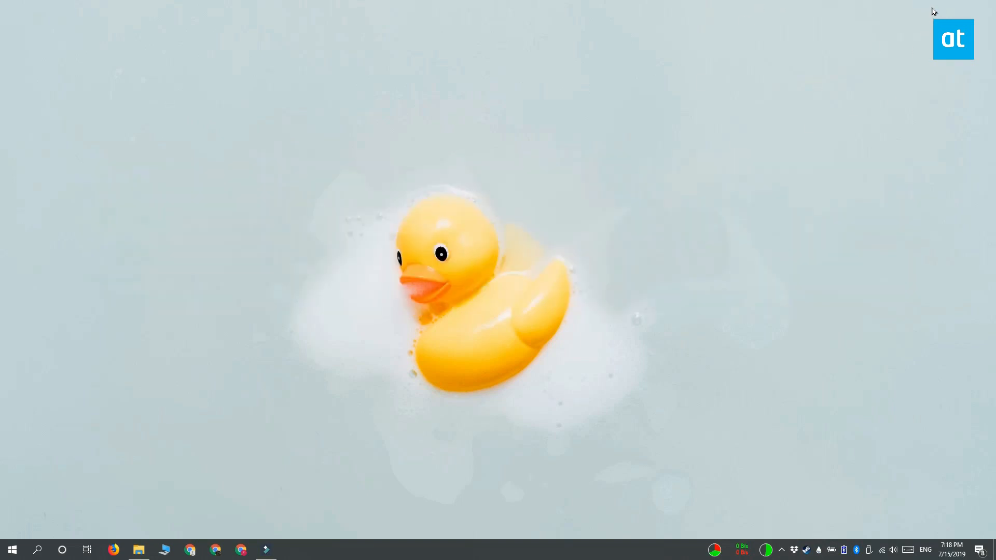
mouse_move(263, 335)
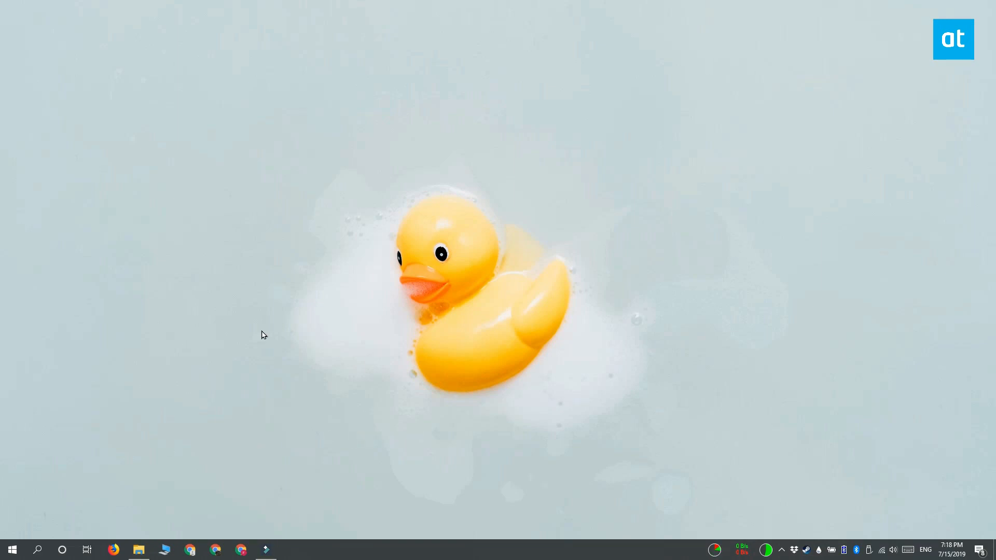
Step: Run Export-StartLayout -path $env:LOCALAPPDATA\LayoutModification.xml in an administrator PowerShell from the Start tile
click(12, 549)
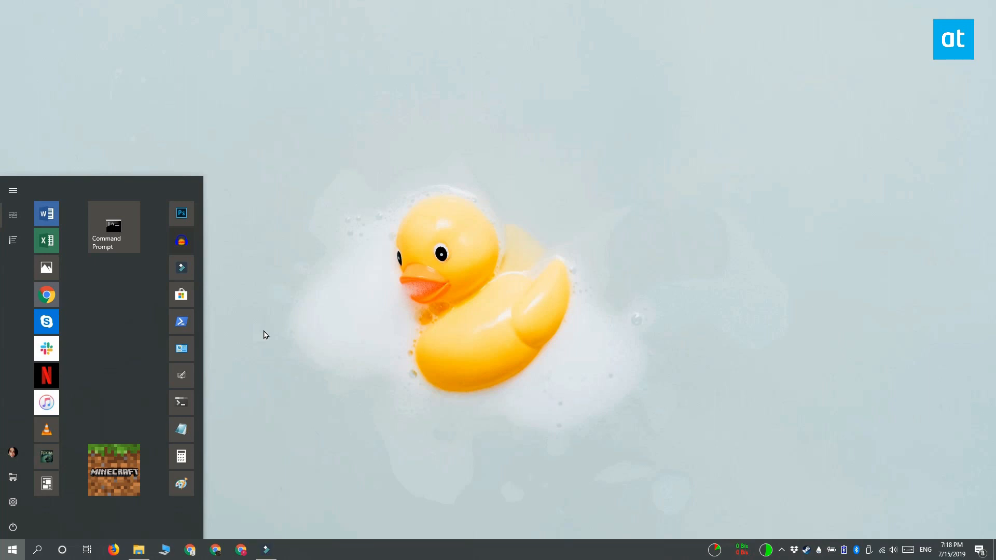
mouse_move(182, 322)
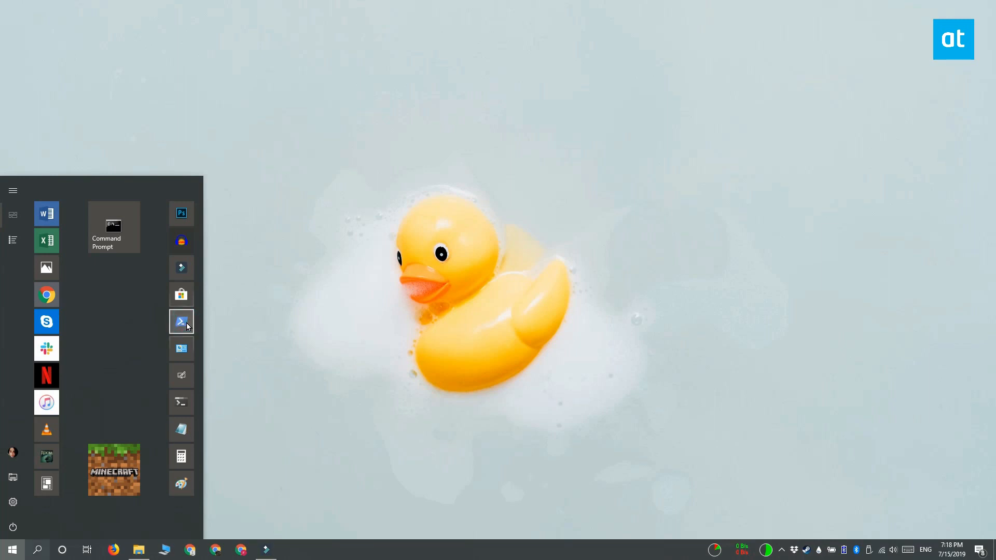
right_click(181, 320)
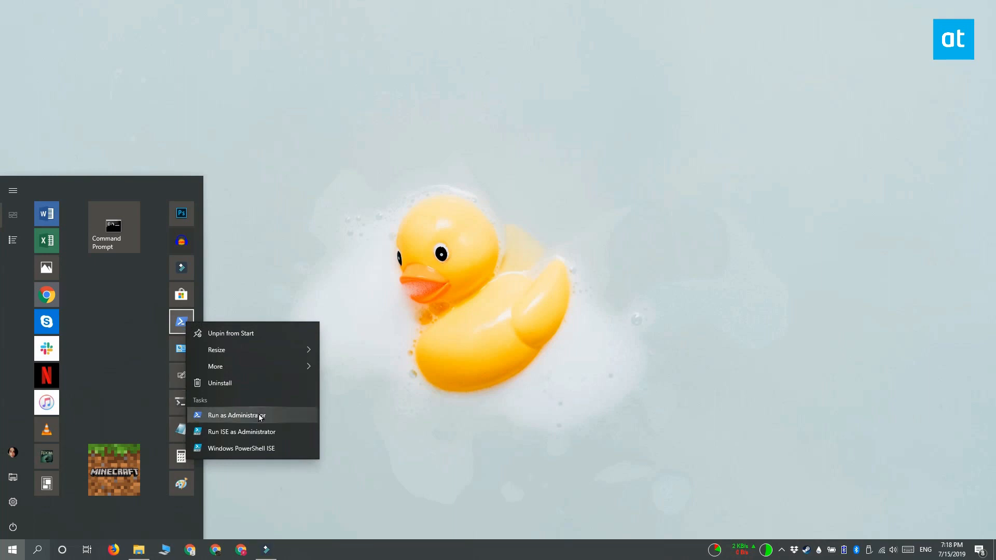
click(236, 415)
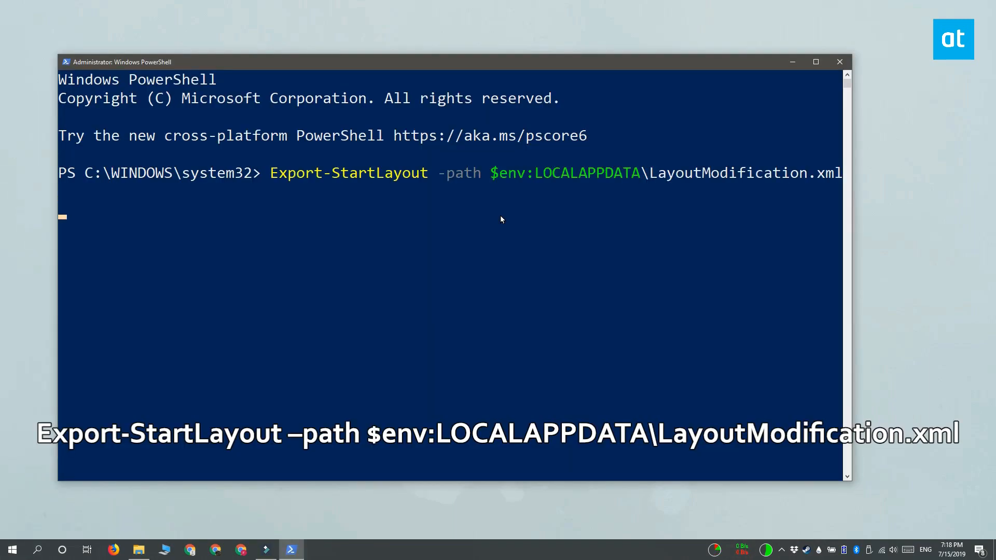
key(Return)
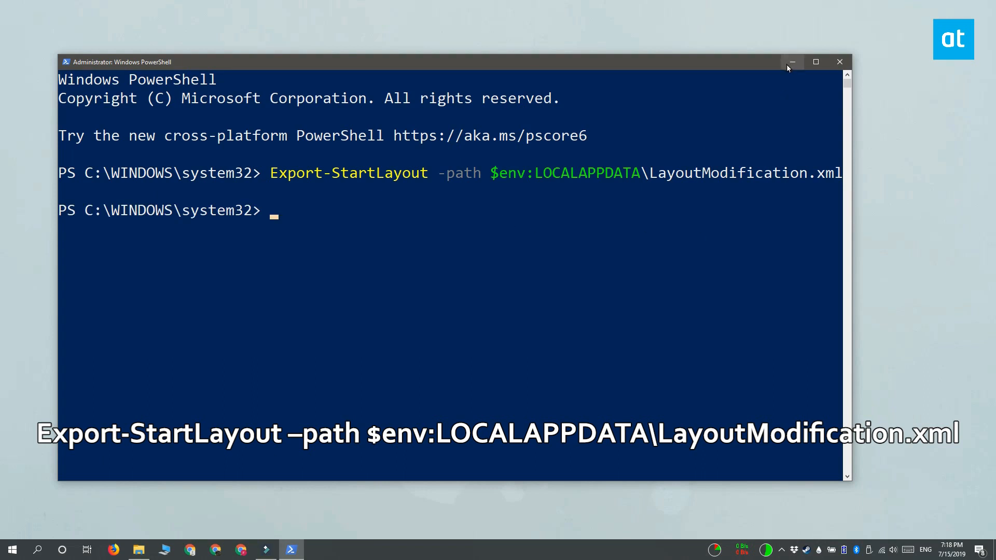
click(792, 62)
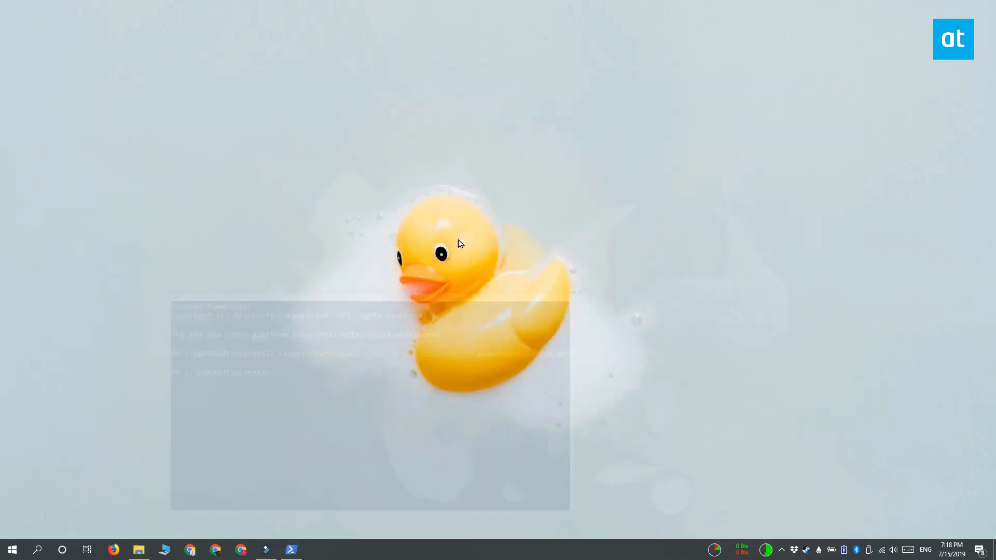
Step: Preview LayoutModification.xml in AppData\Local to verify the export, then minimize Explorer
click(138, 549)
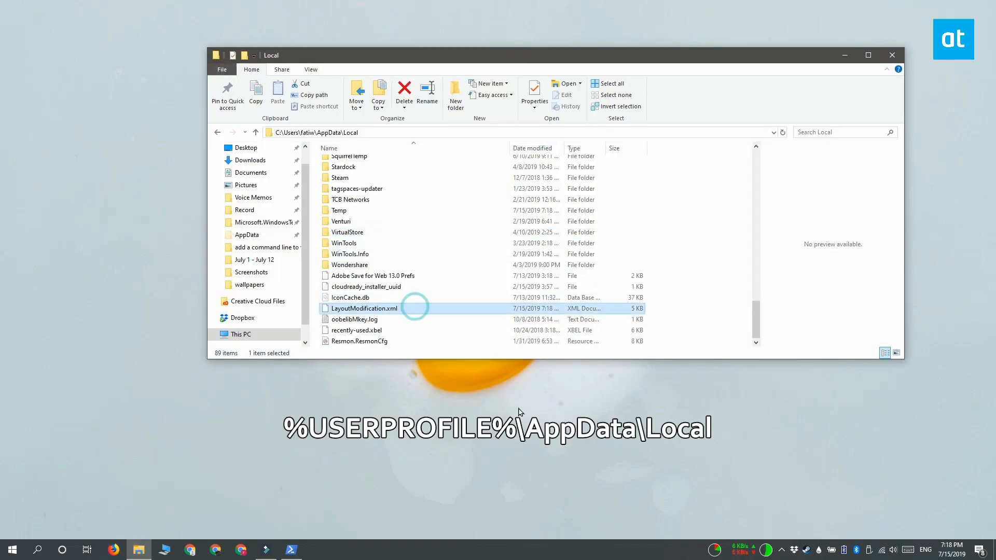
click(364, 308)
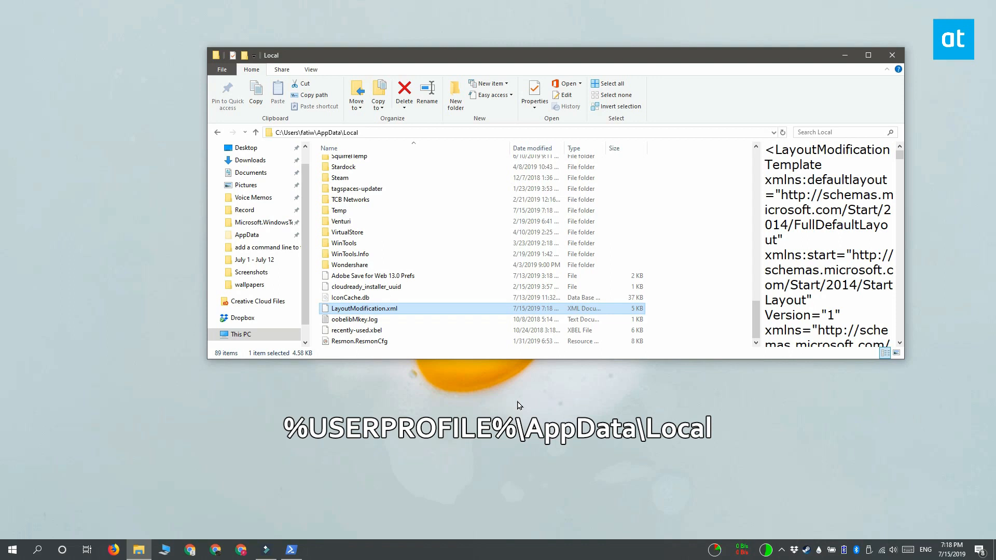
mouse_move(844, 56)
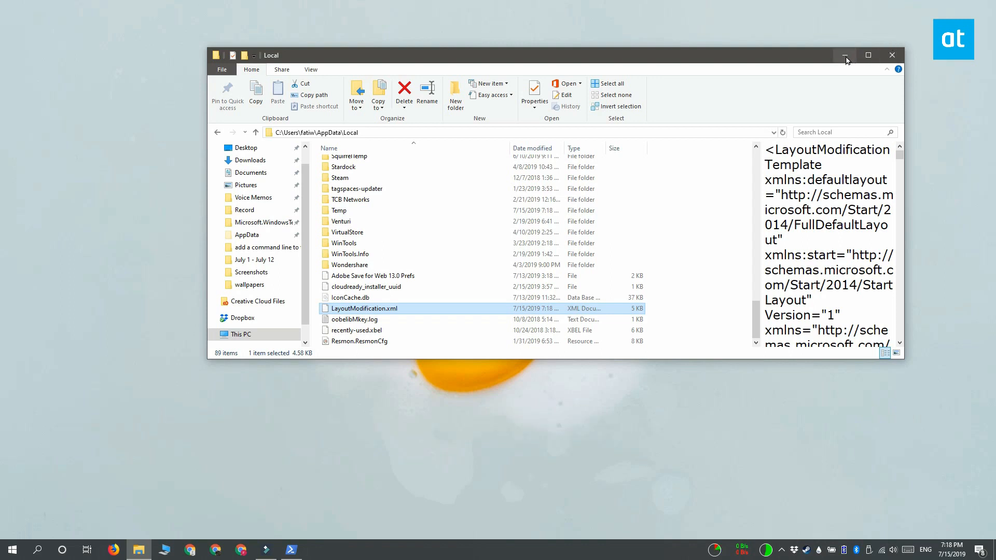
mouse_move(845, 56)
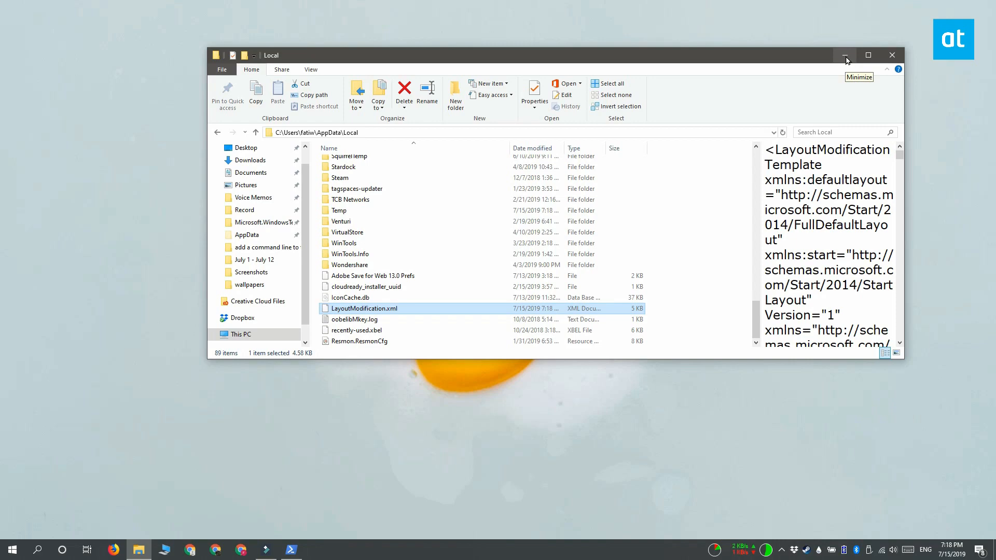
click(845, 56)
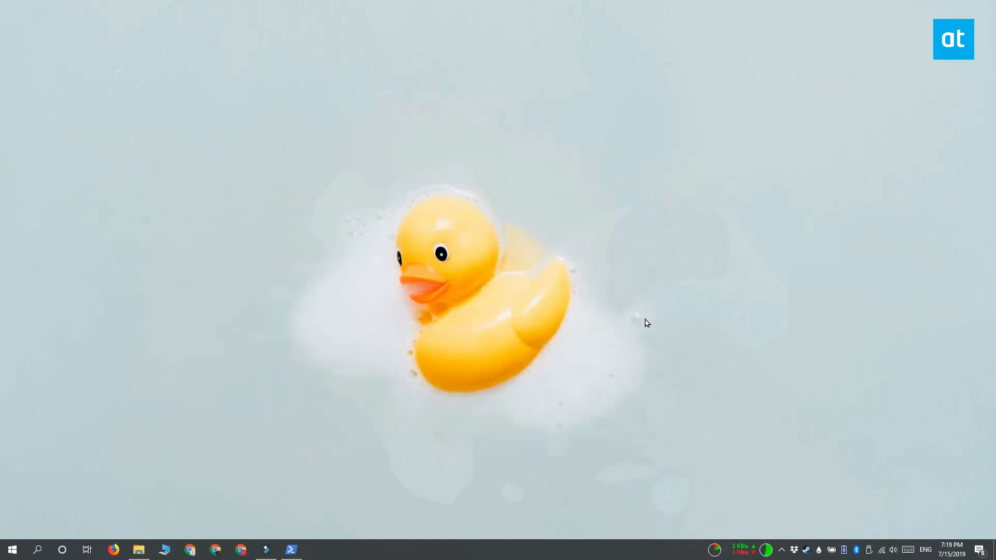
Step: Run the If(Test-Path…) script copying LayoutModification.xml to the Shell folder and restarting Explorer
click(12, 549)
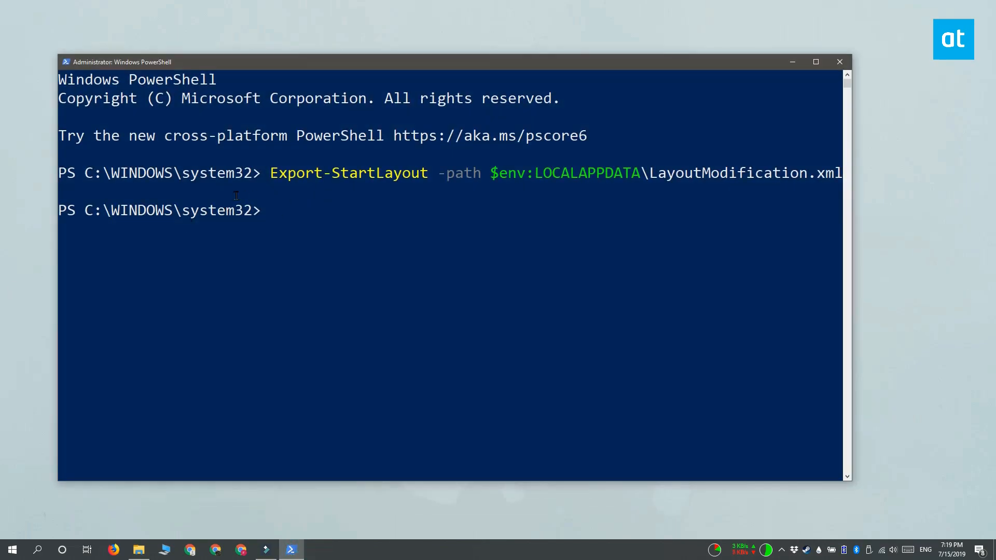
mouse_move(555, 267)
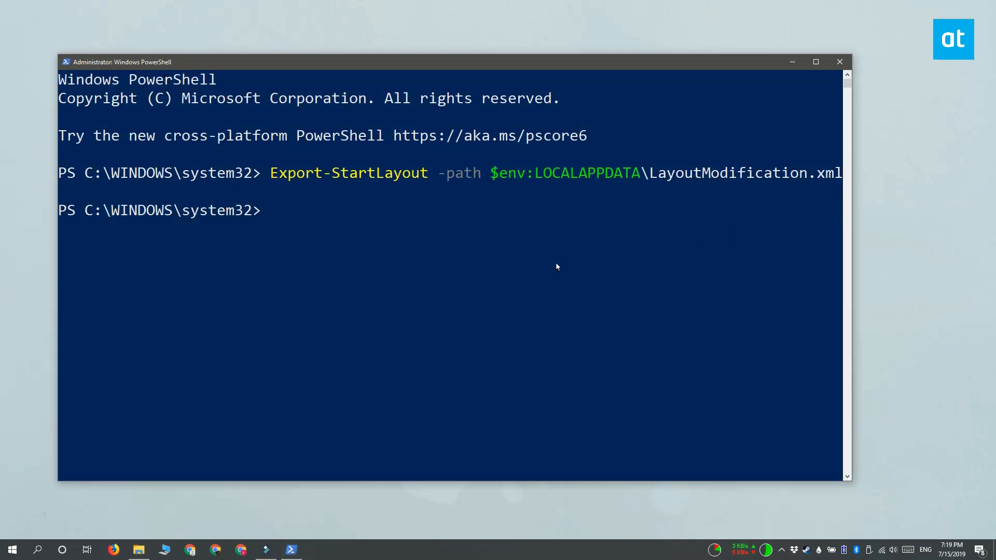
text(If((Test-Path $env:LOCALAPPDATA\LayoutModification.xml) -eq $True) {)
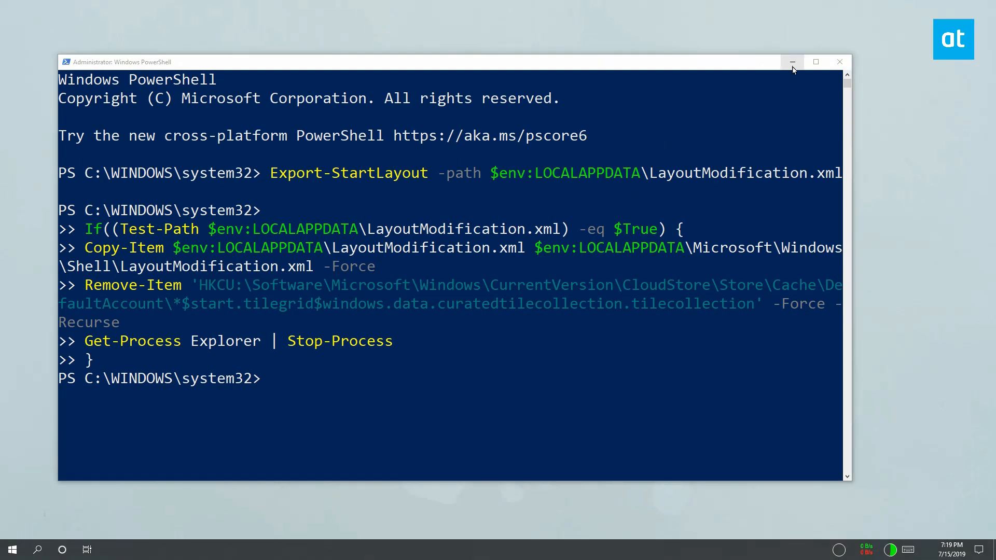
mouse_move(792, 61)
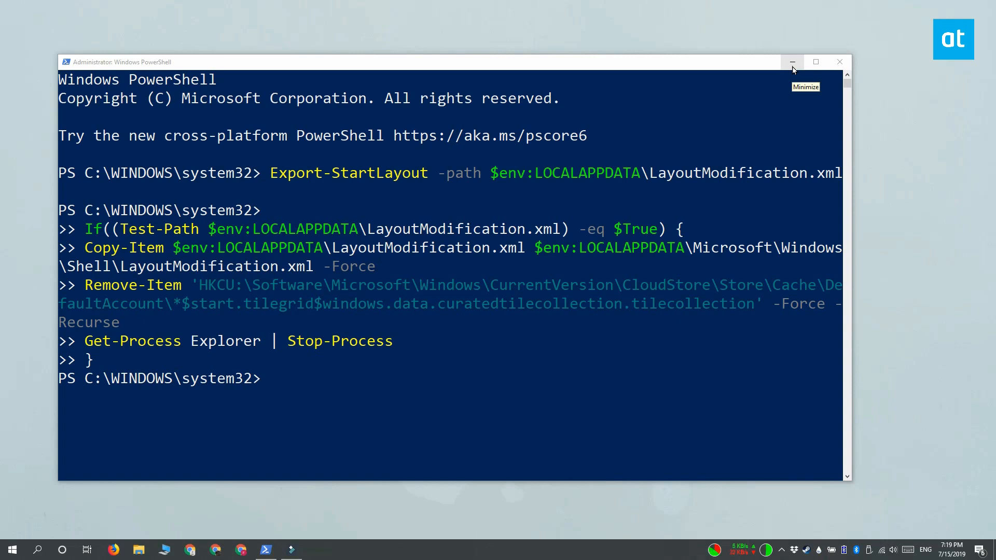
click(792, 62)
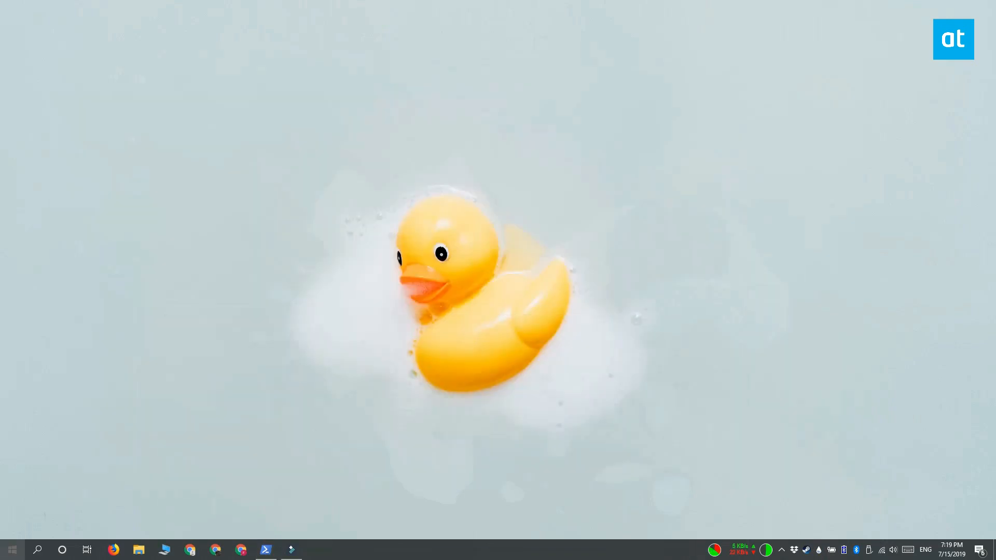
Step: Check the restored Start tiles and launch Settings from the blank tile in the right column
click(12, 550)
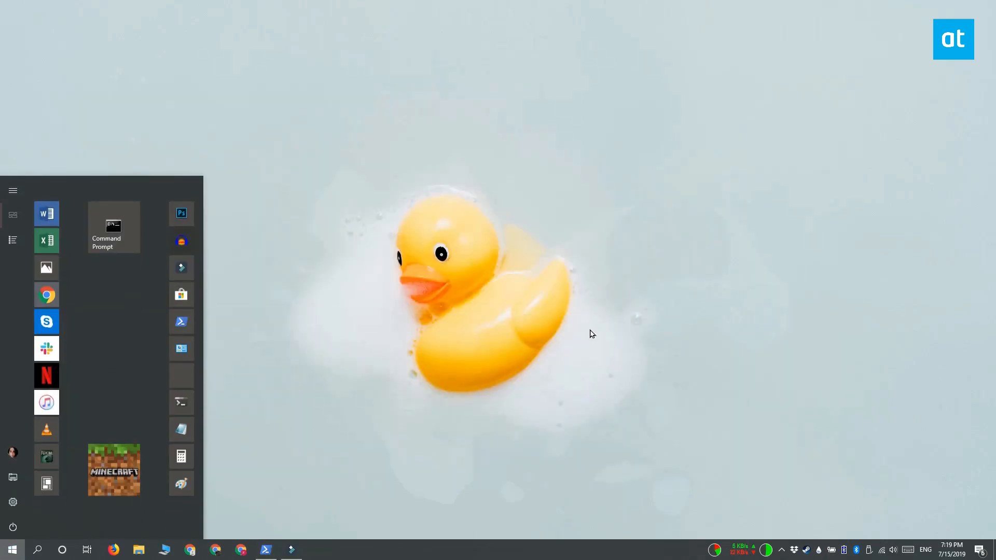
mouse_move(544, 359)
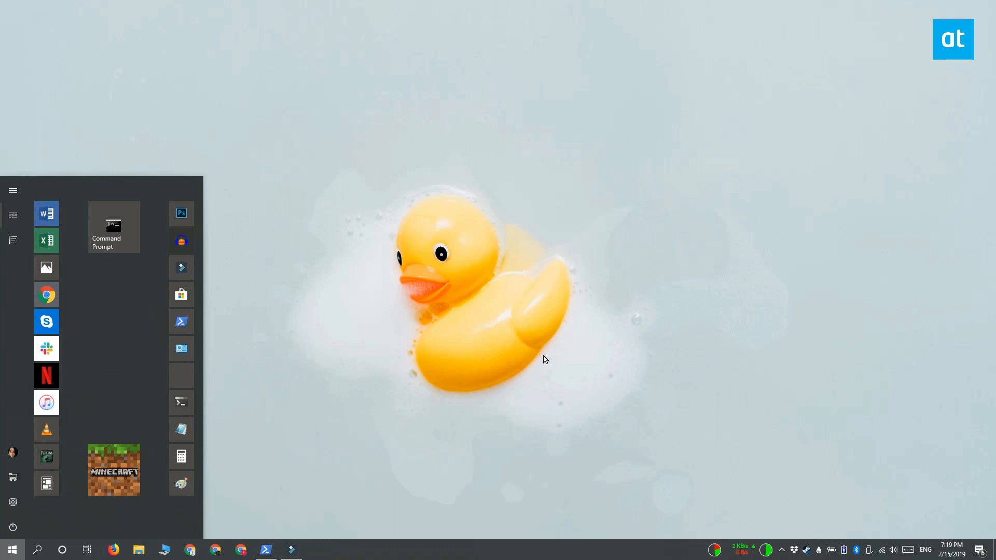
mouse_move(459, 399)
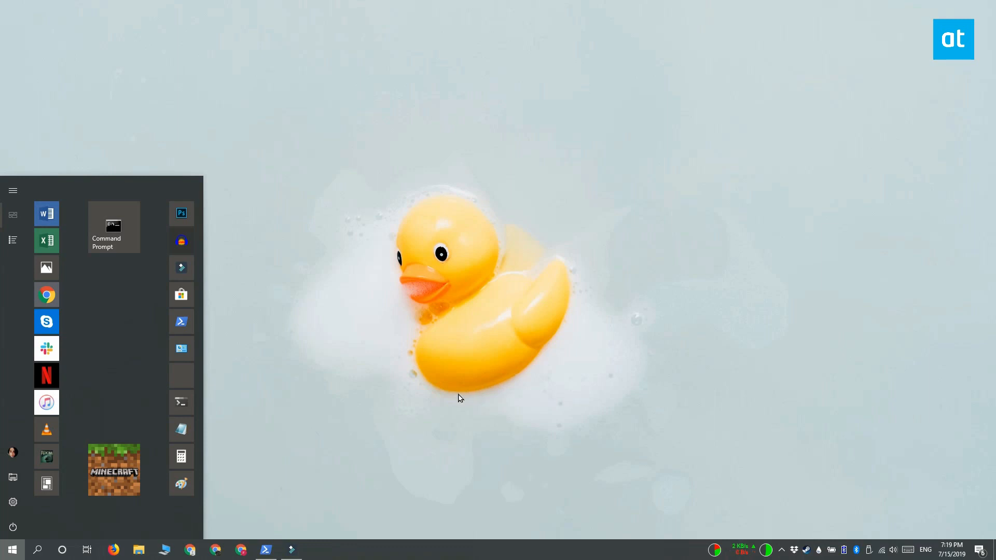
mouse_move(181, 375)
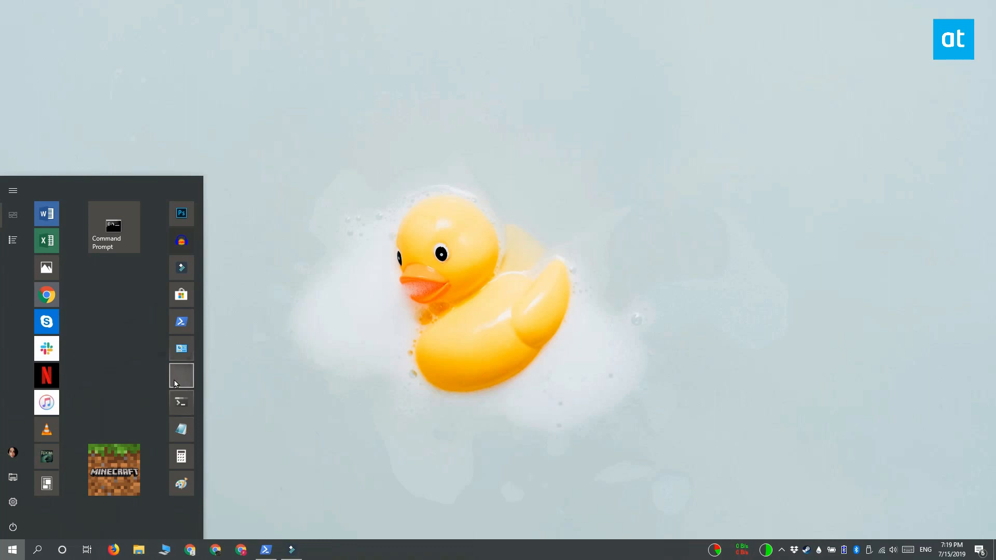
mouse_move(181, 375)
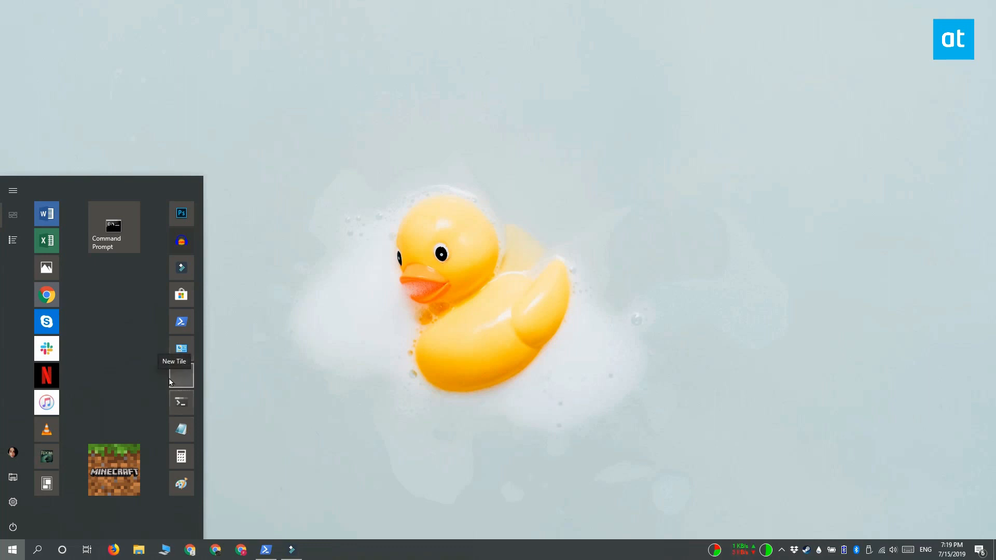
mouse_move(183, 384)
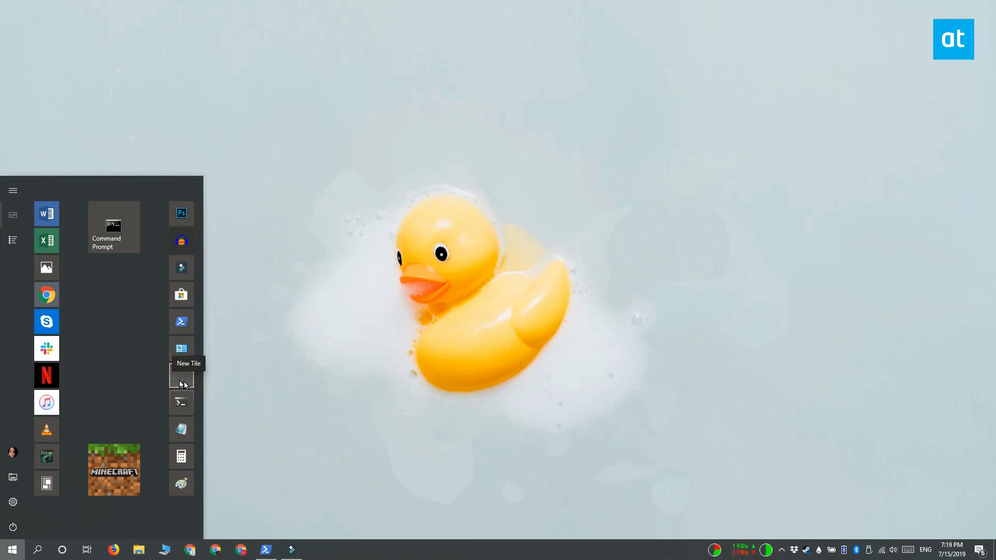
click(181, 378)
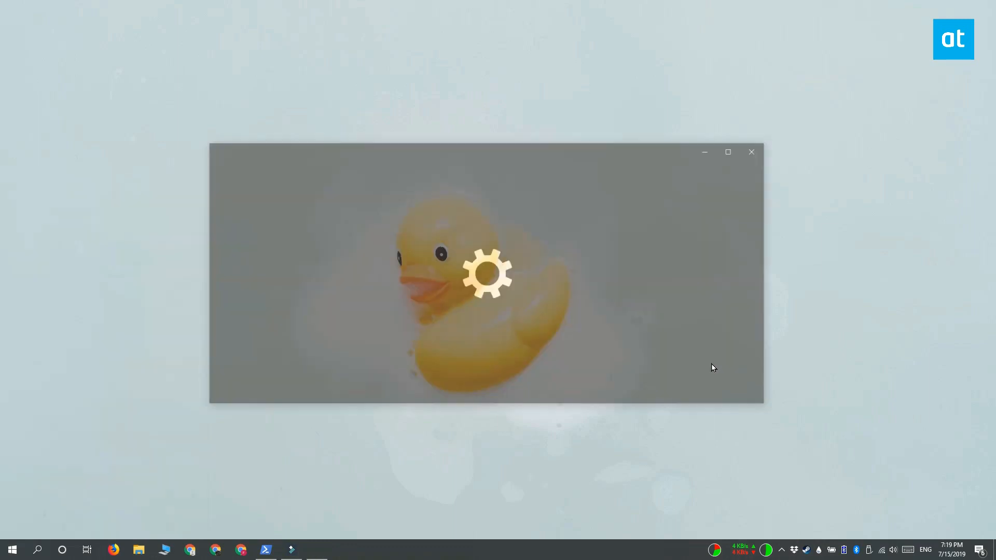